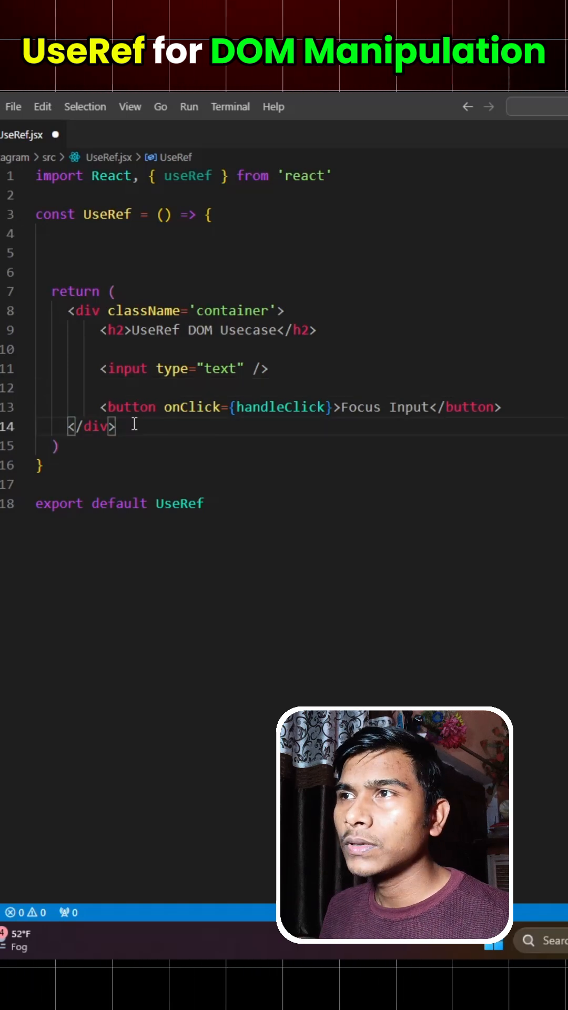
Start a handleClick arrow function and give the input element id='inputbox'.
double_click(128, 368)
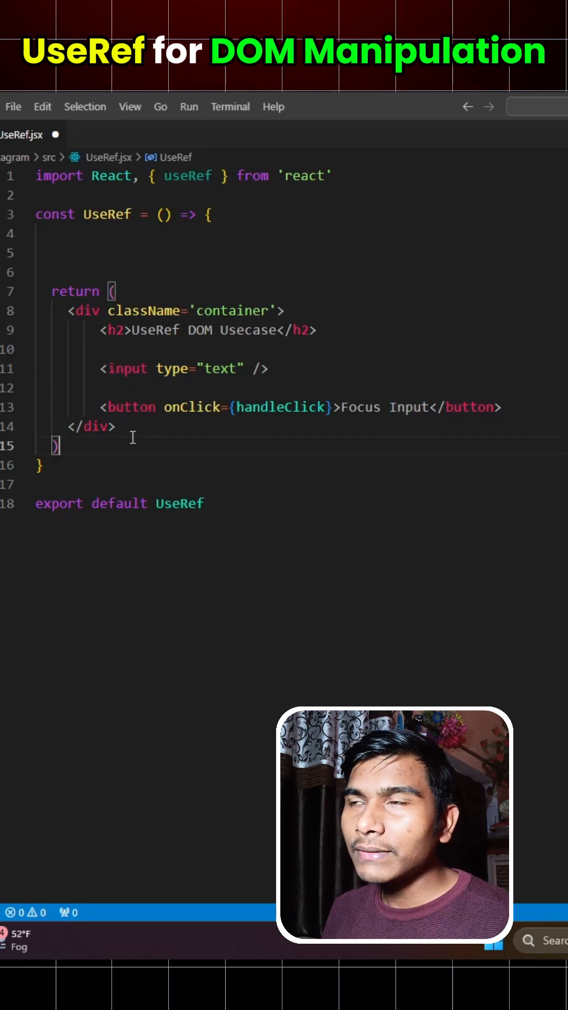
double_click(132, 407)
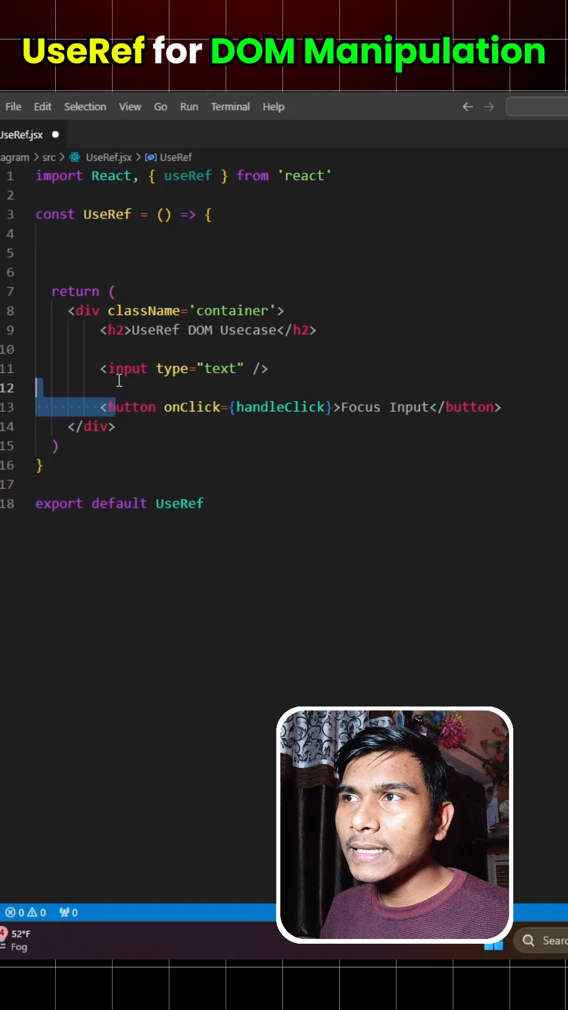
text(const)
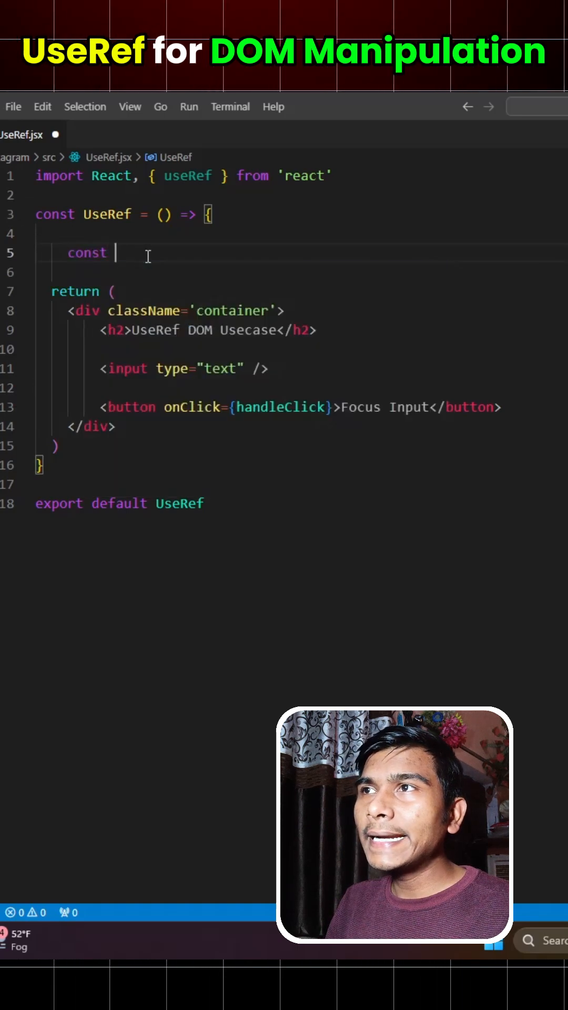
text(handleClick)
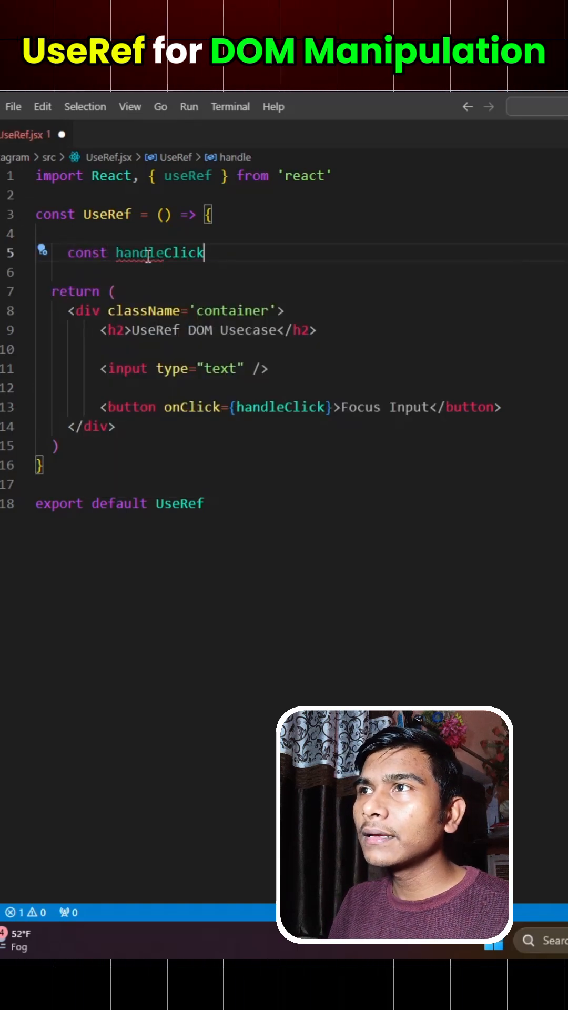
text(= () => {)
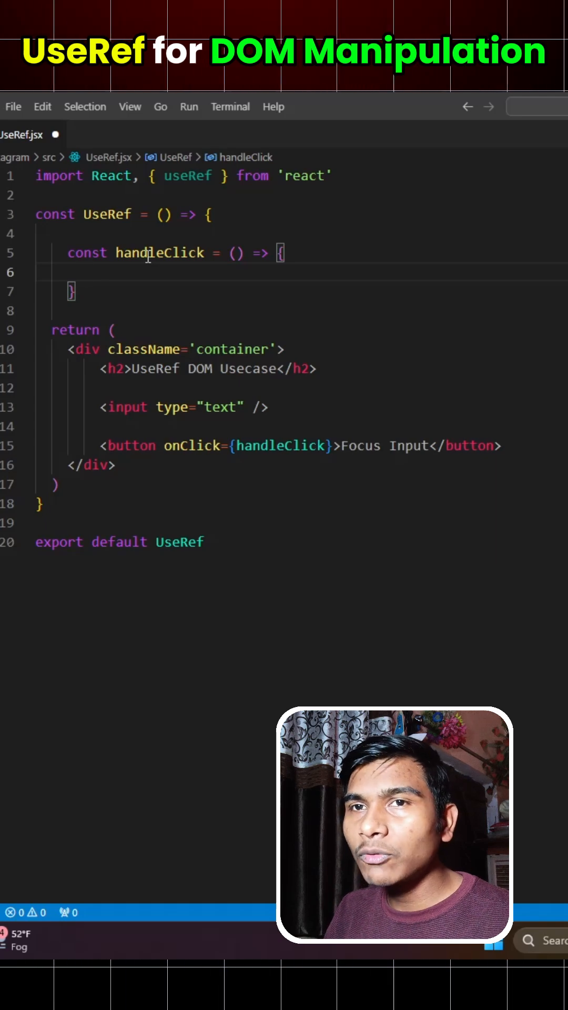
click(83, 271)
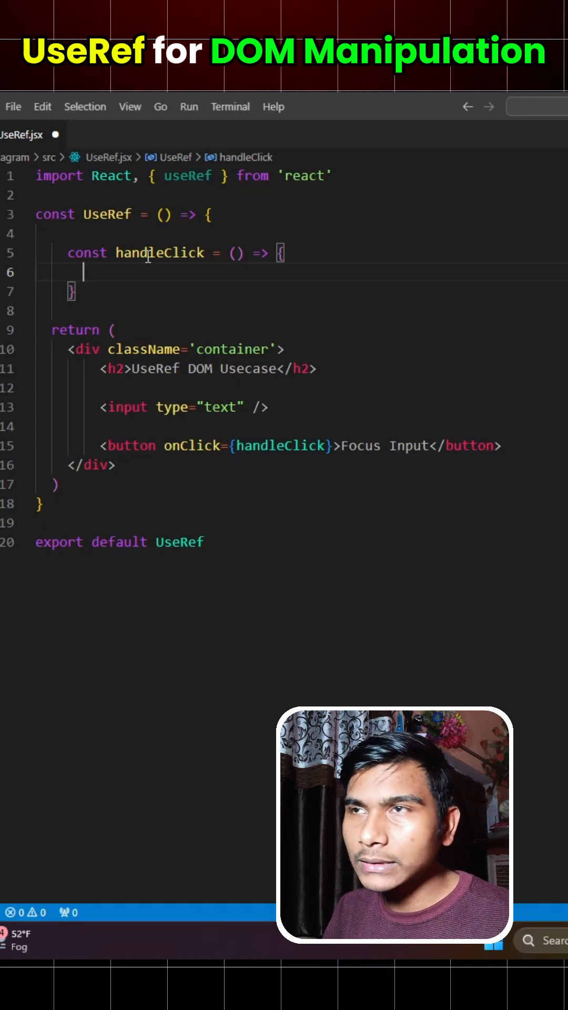
text(id=\)
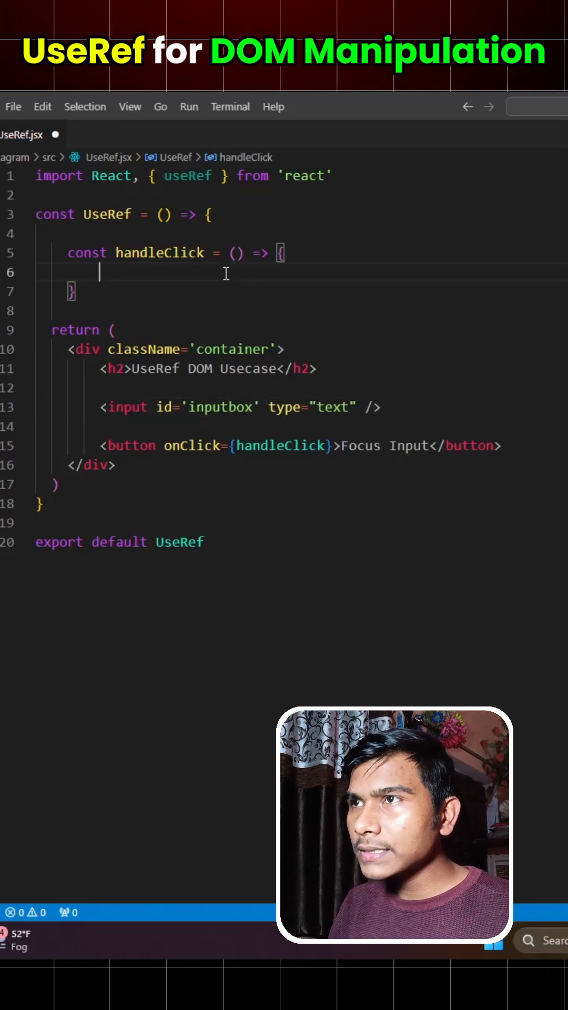
Get the input via document.getElementById, focus it, set background 'green' and color 'white', and save.
text(const input = d)
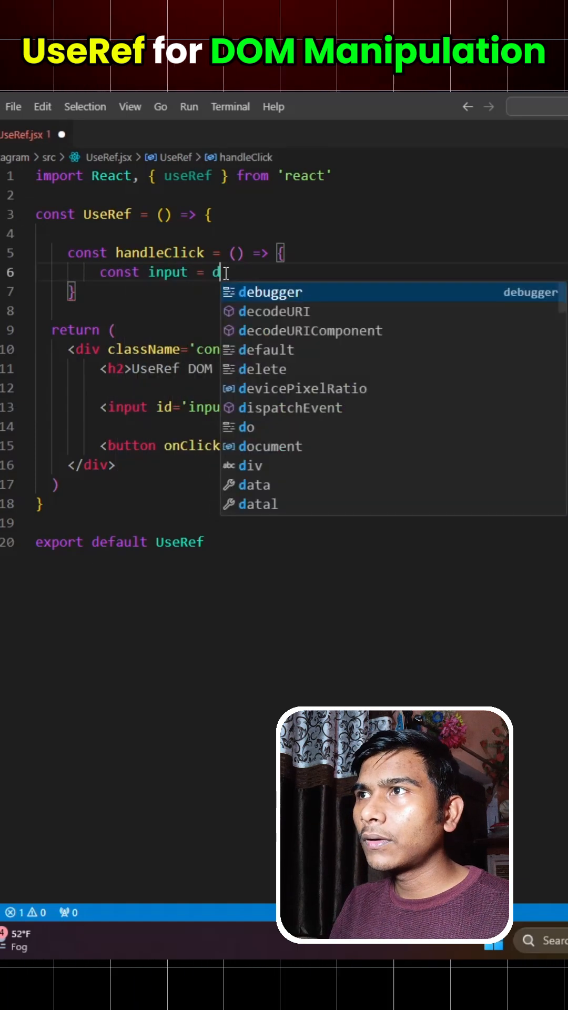
text(ocument.getElementById('inputbox');)
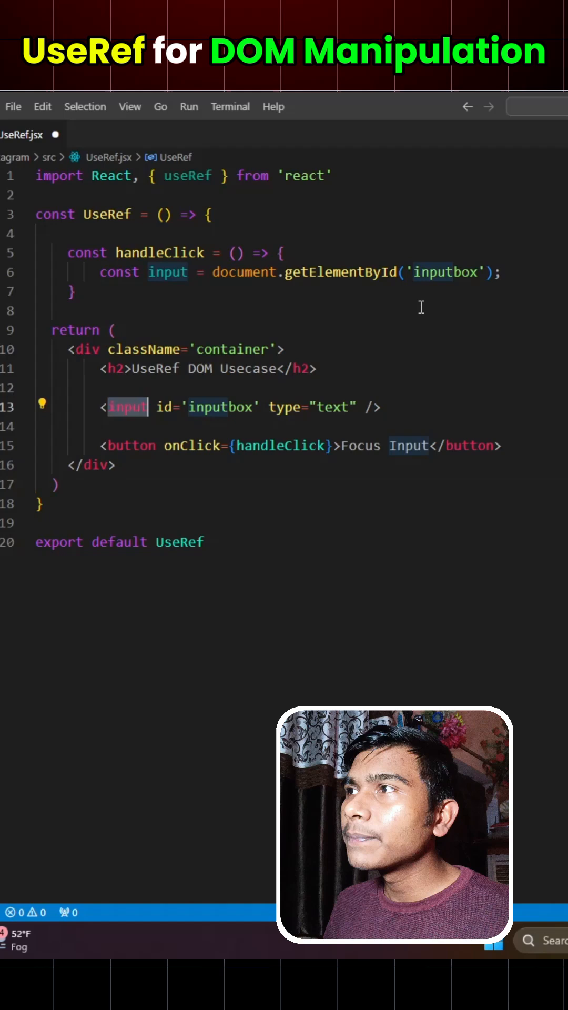
text(input.focus();)
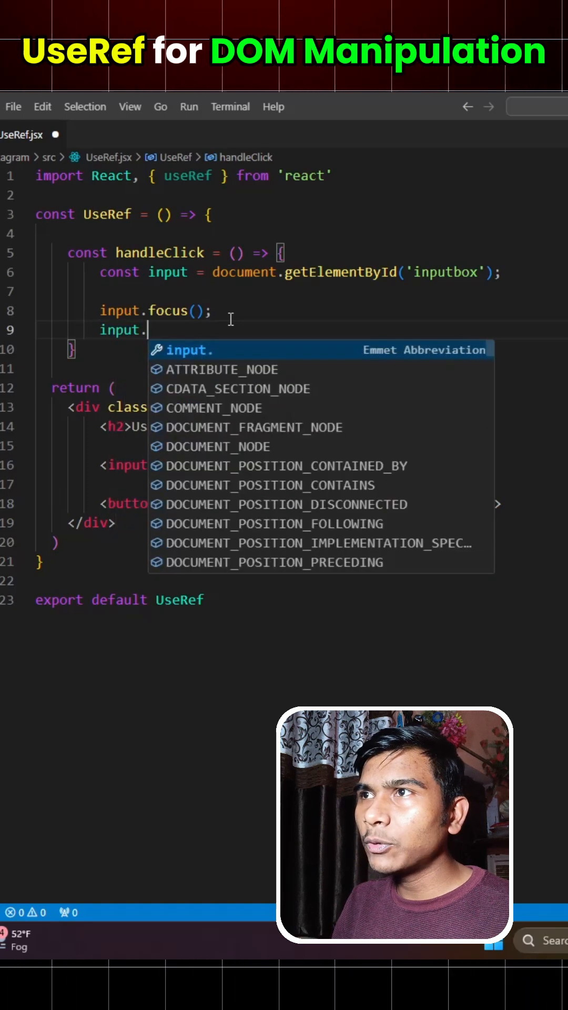
text(style.backgroundColor =)
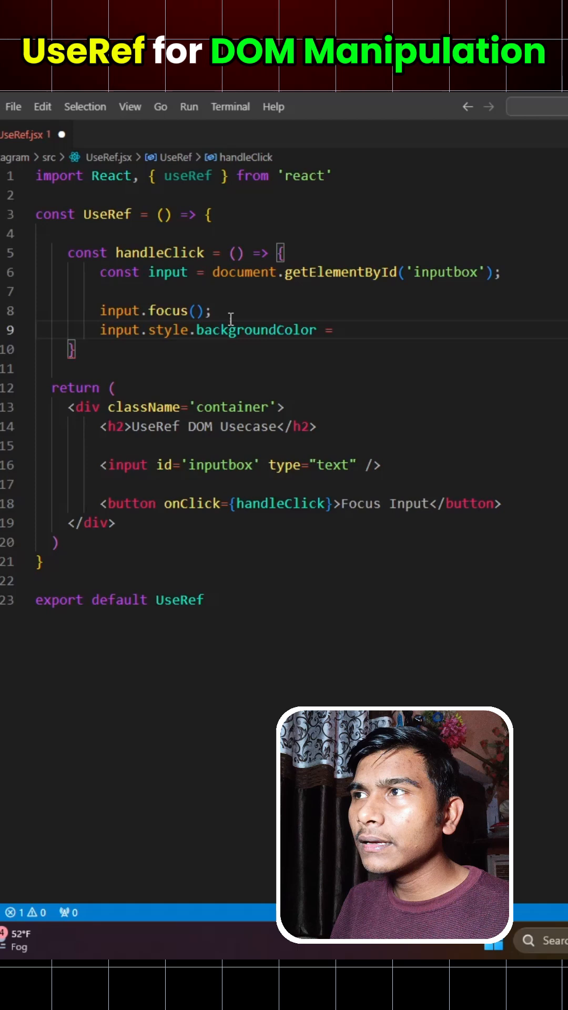
text('green';)
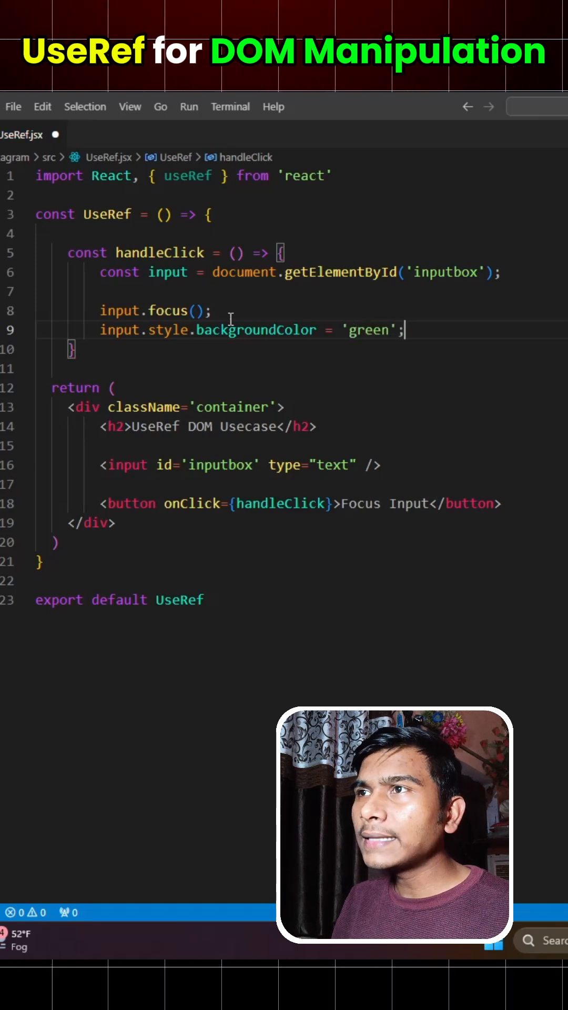
text(input.style.color)
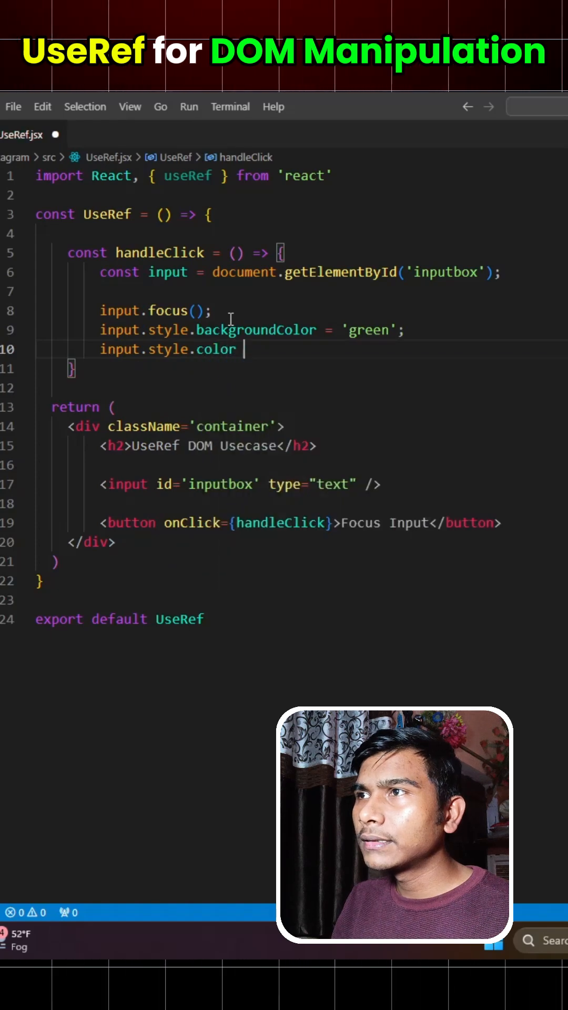
text(= 'white';)
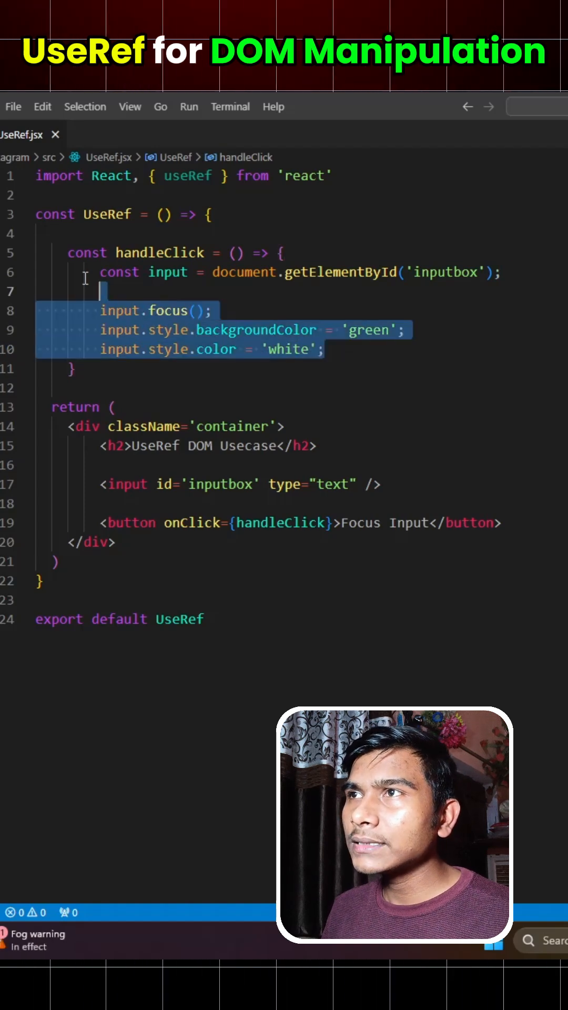
Remove the getElementById handler body and attach a useRef(null) inputref to the input.
key(Delete)
text( ref={inputref})
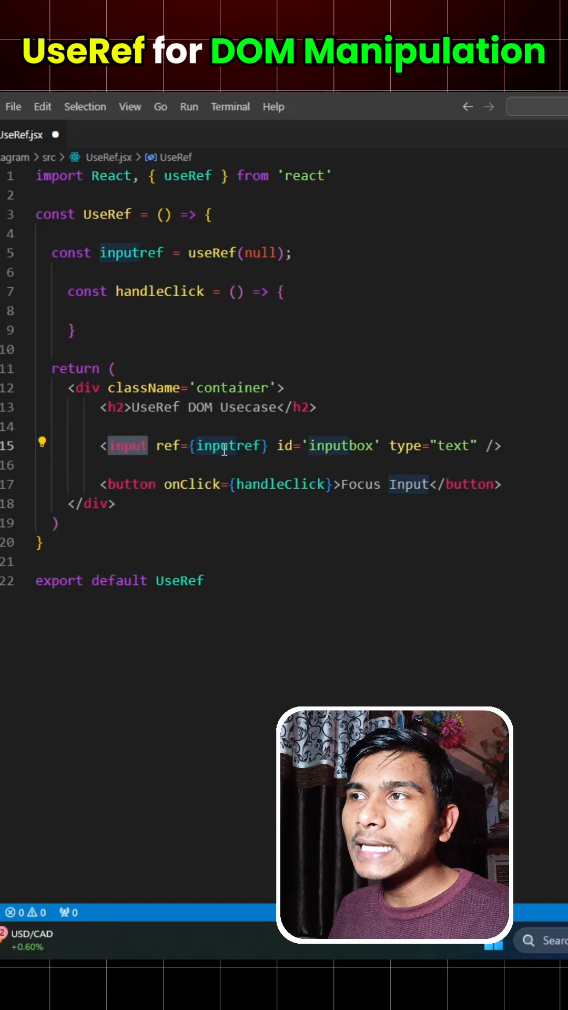
click(126, 311)
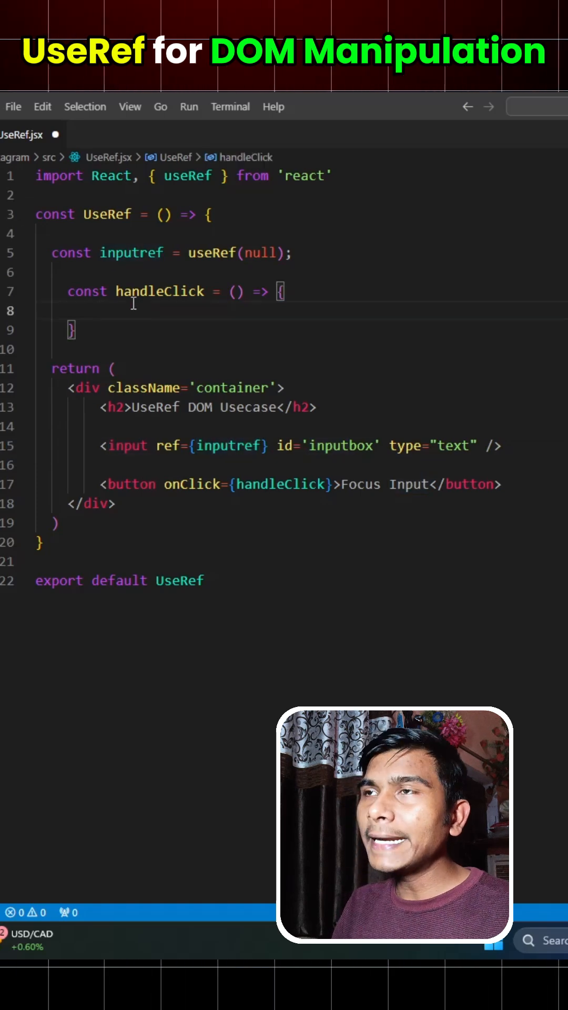
Guard with if(inputref.current), then focus the ref and set backgroundColor 'green' and color 'white'.
text(if(inputref)
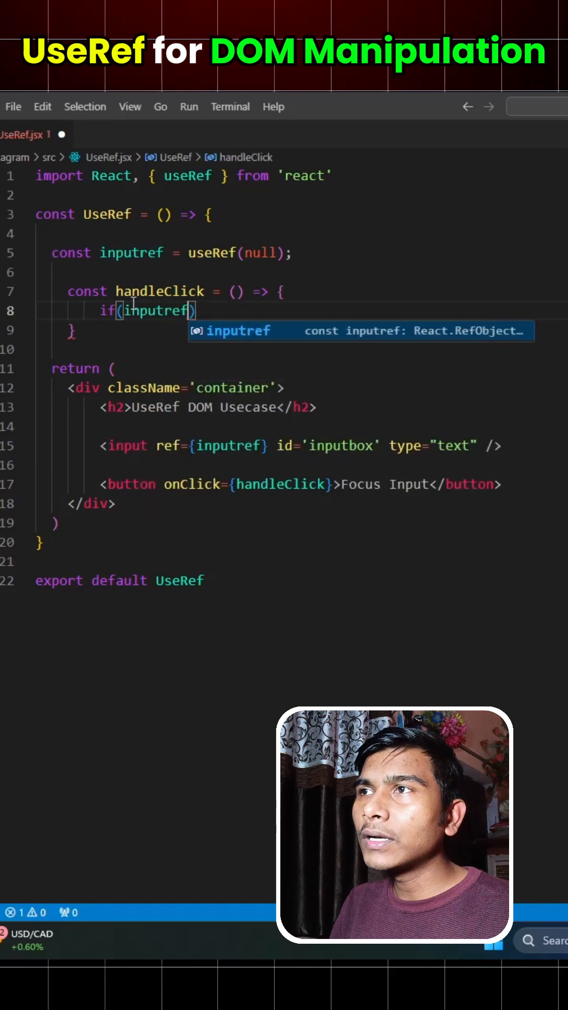
text(.current){})
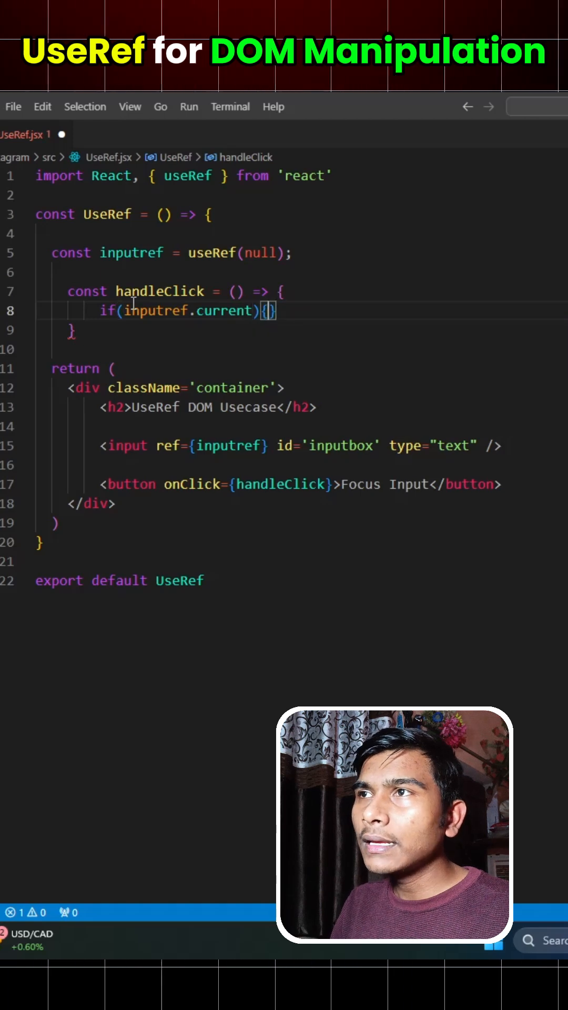
text(inputref.current.focus();)
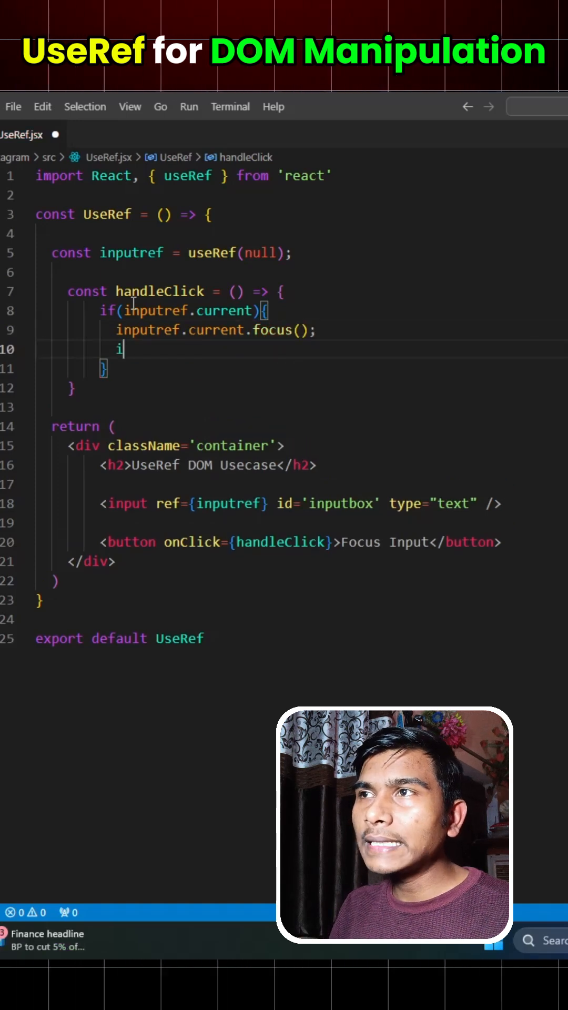
text(nputref.current.style.backgroundColor='green)
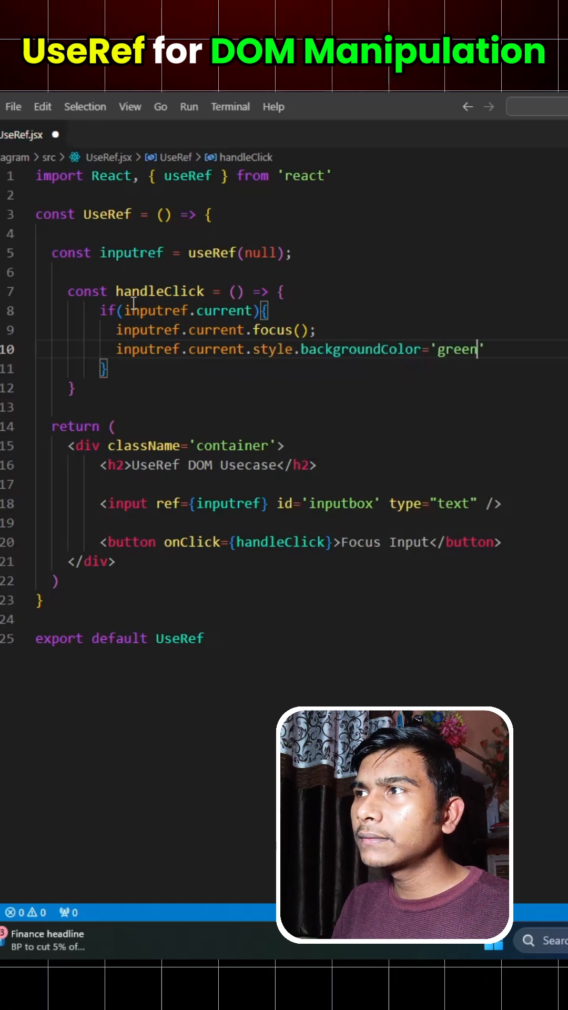
text(inputref.current.style.color = 'white';)
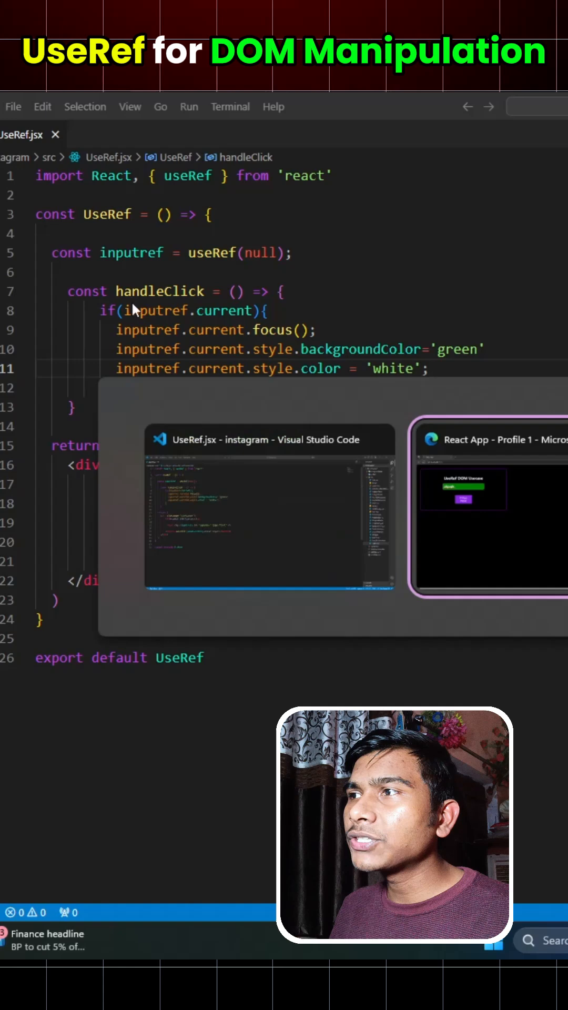
In Edge, trigger Focus Input to turn the box green, then type 'algagkag' to see white text.
click(488, 510)
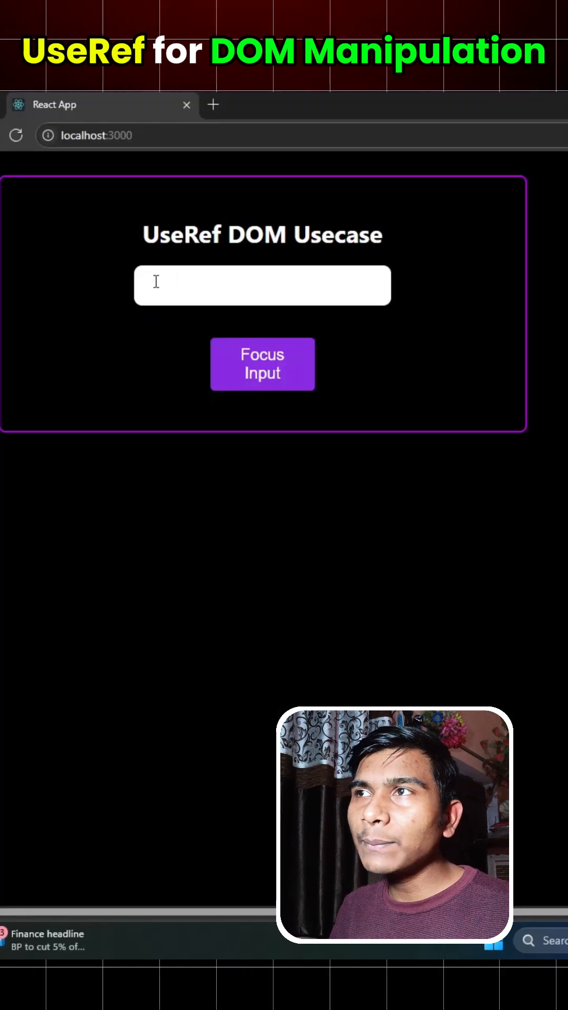
click(262, 364)
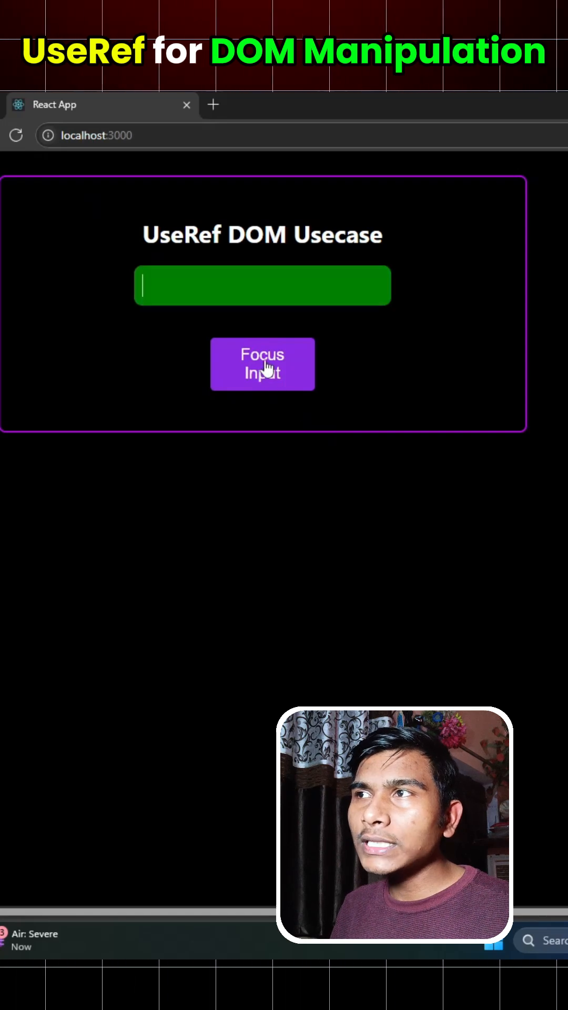
click(263, 363)
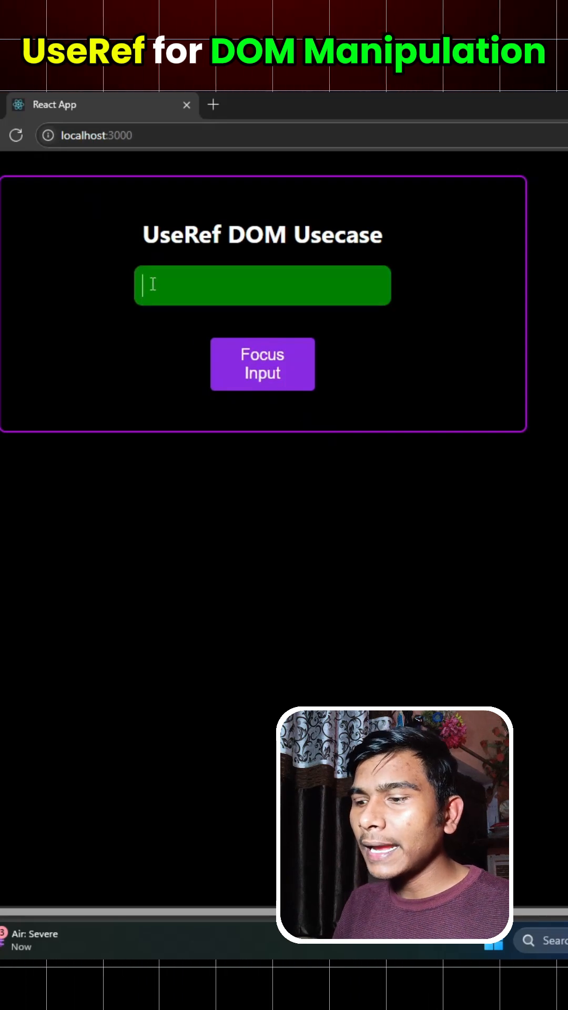
text(algagkag)
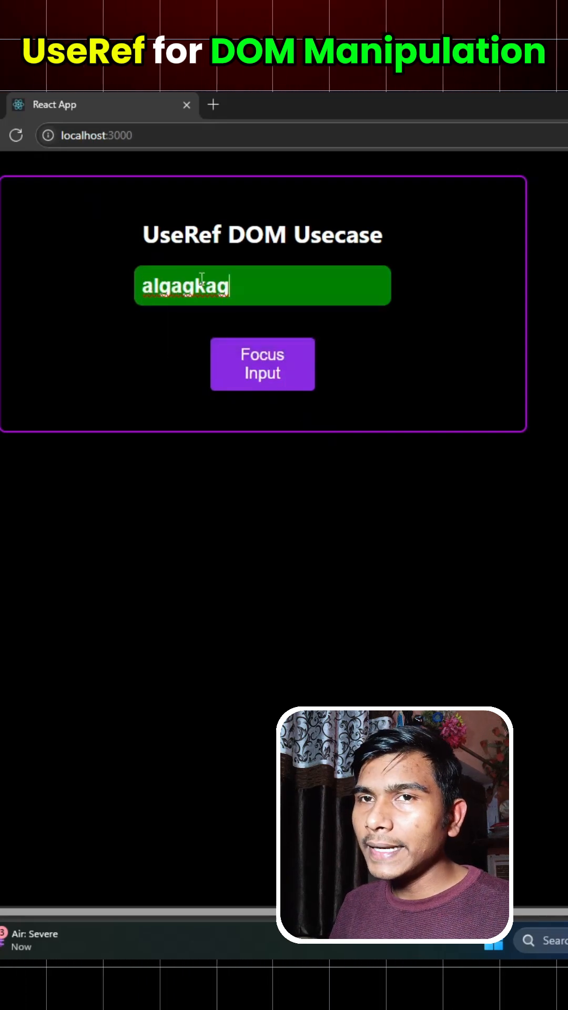